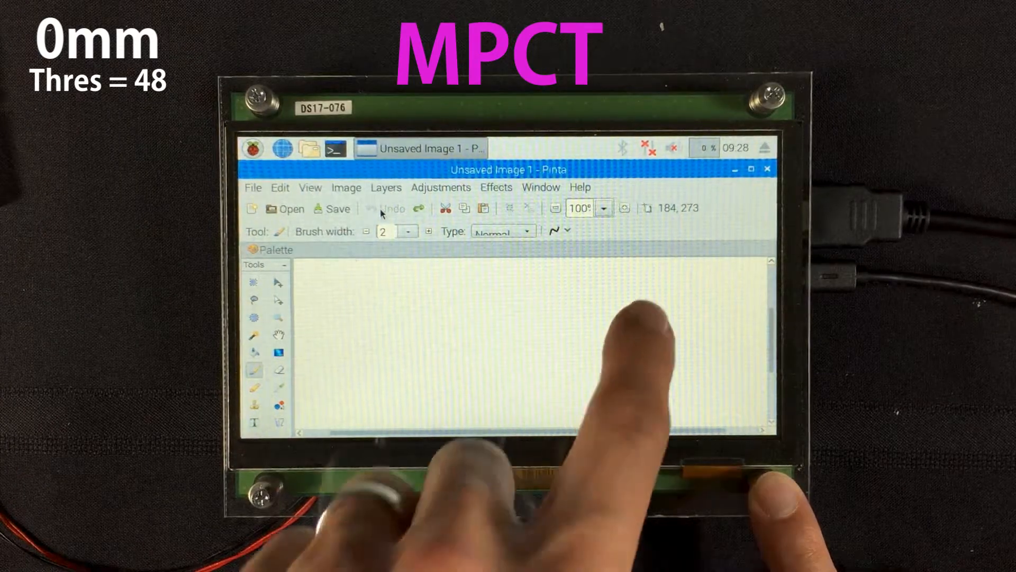
Draw a freehand S-shaped black brush stroke across the canvas; only the MPCT panel registers it
left_click_drag(623, 298, 353, 327)
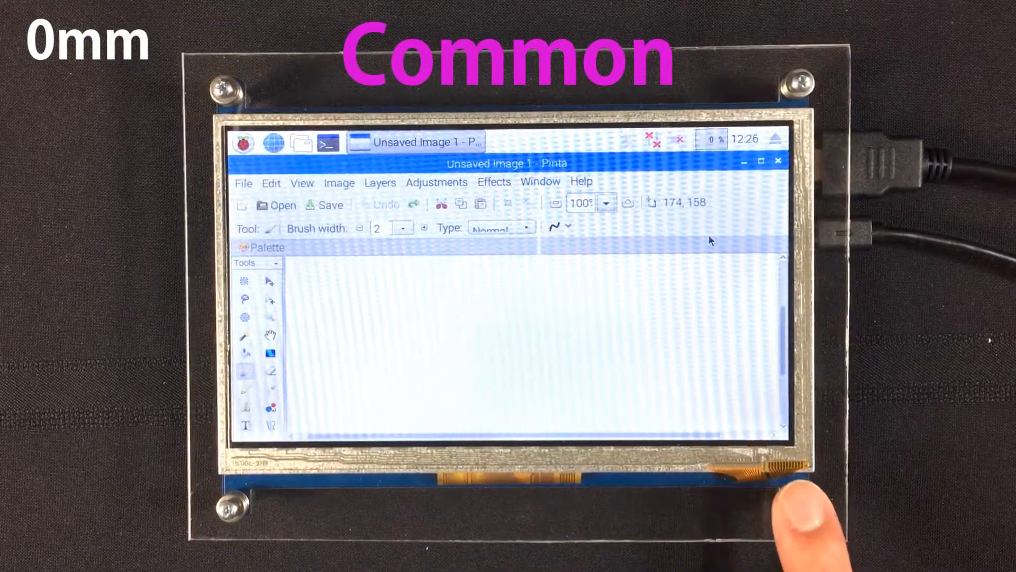
left_click_drag(512, 315, 548, 338)
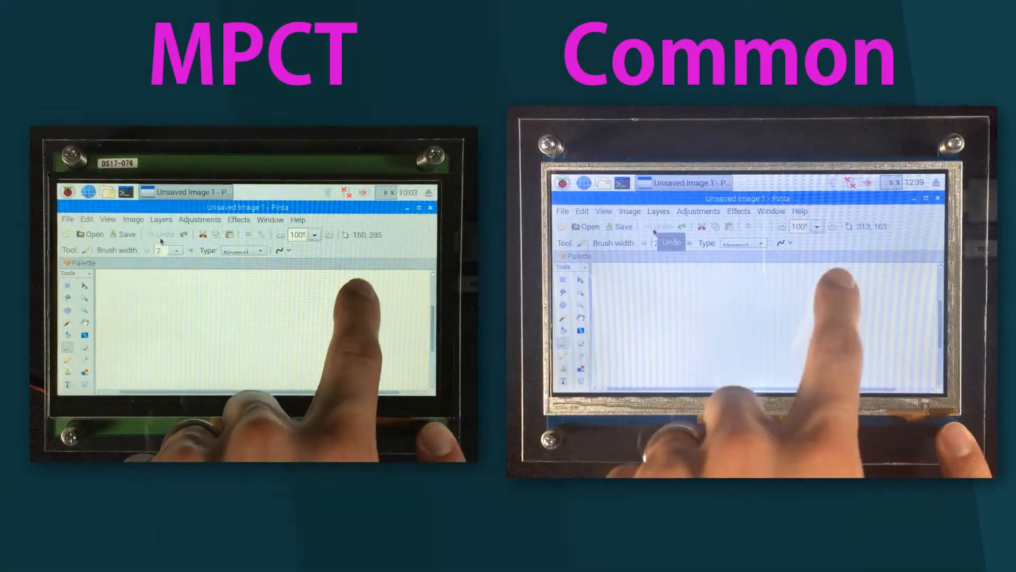
left_click_drag(350, 285, 162, 324)
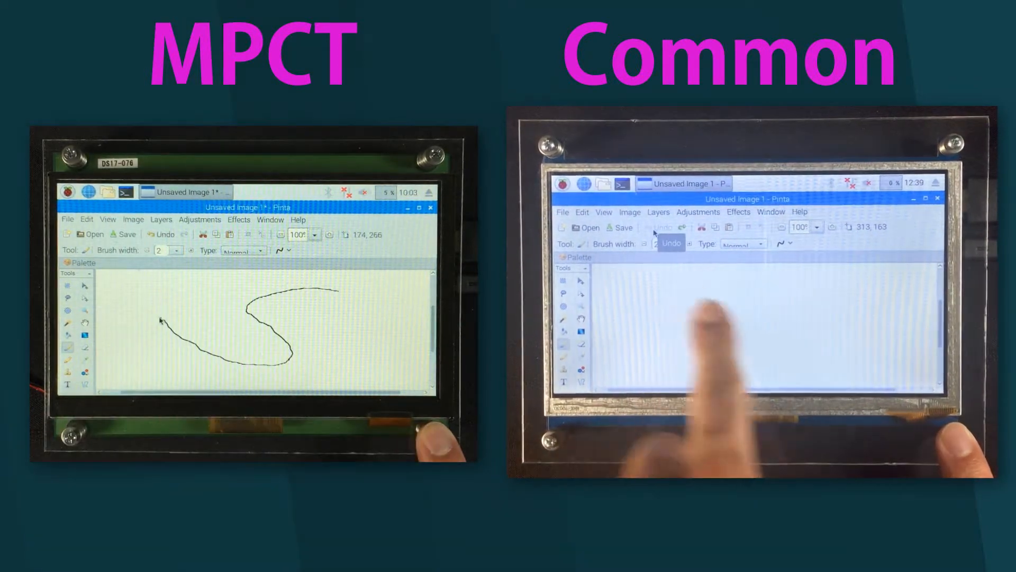